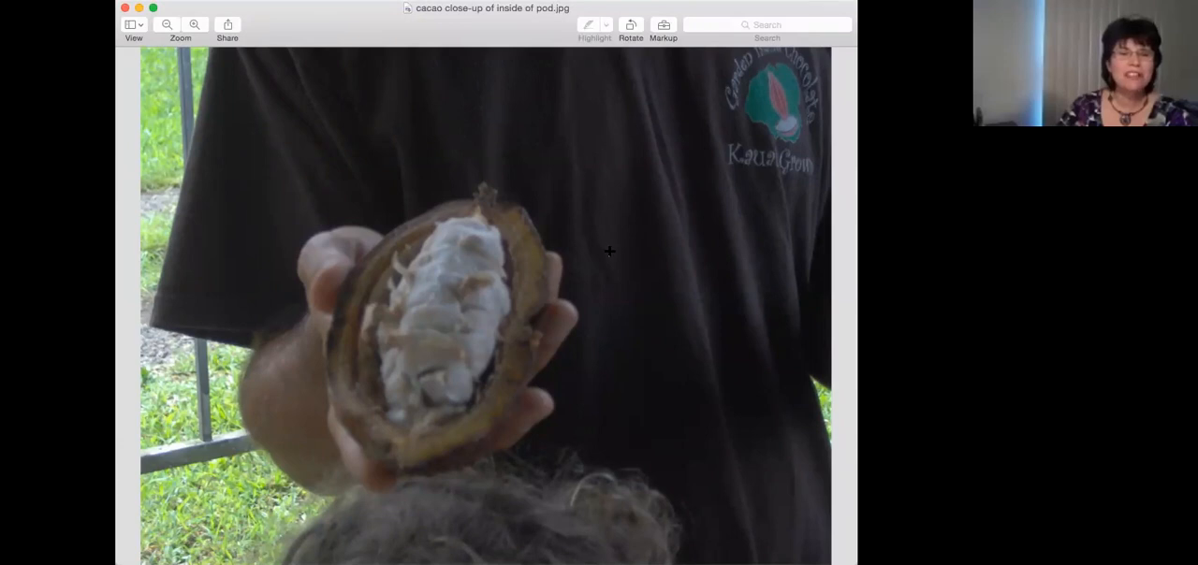
{"action": "mouse_move", "coordinate": [436, 333]}
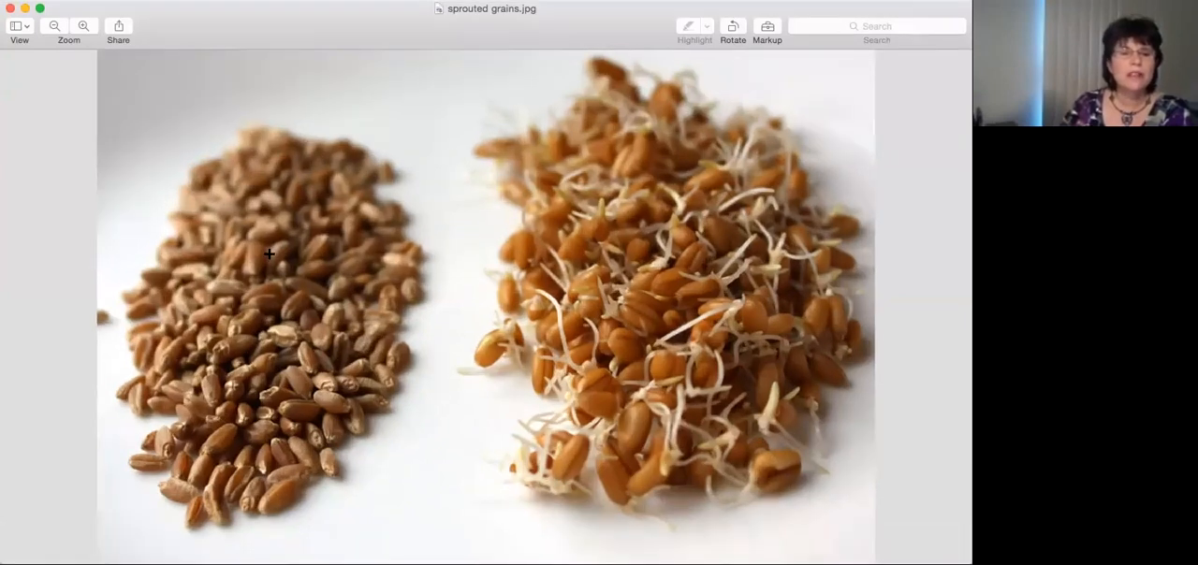
{"action": "mouse_move", "coordinate": [247, 228]}
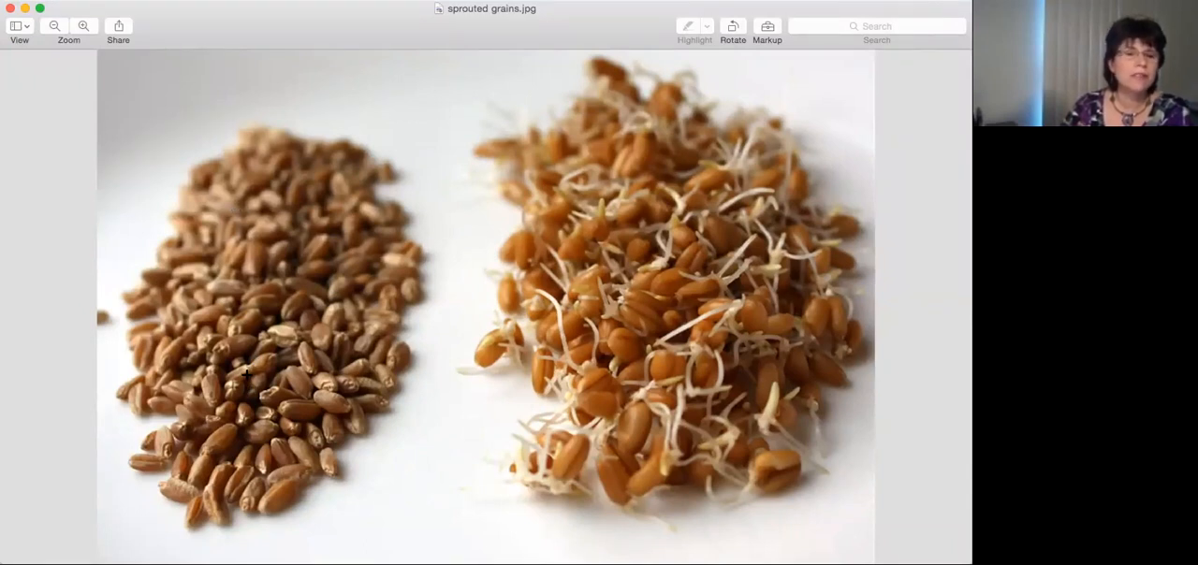
{"action": "mouse_move", "coordinate": [242, 414]}
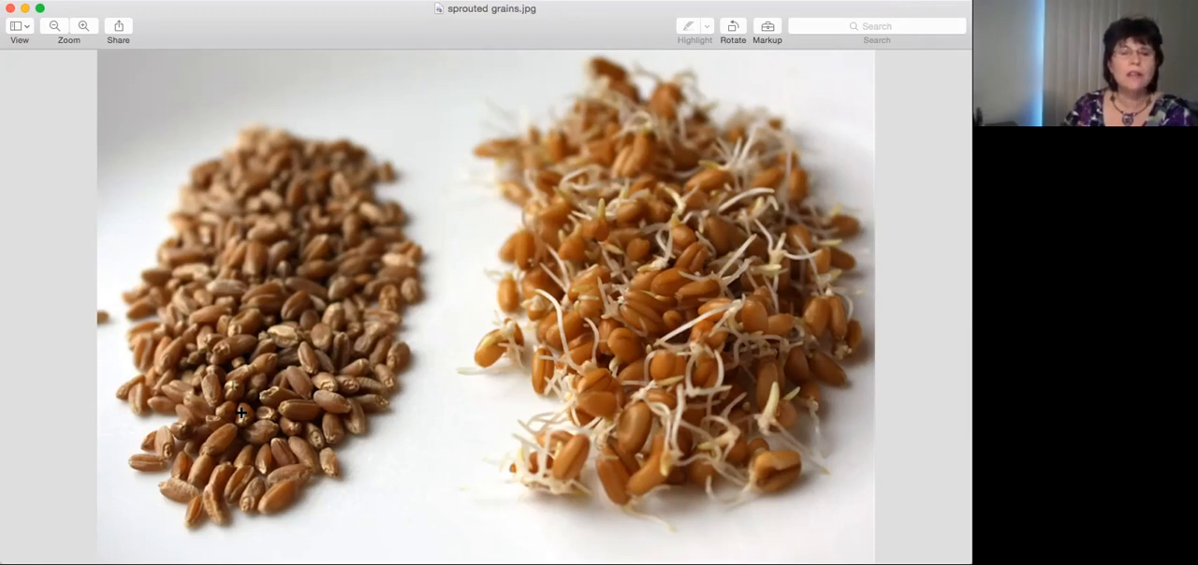
{"action": "mouse_move", "coordinate": [230, 337]}
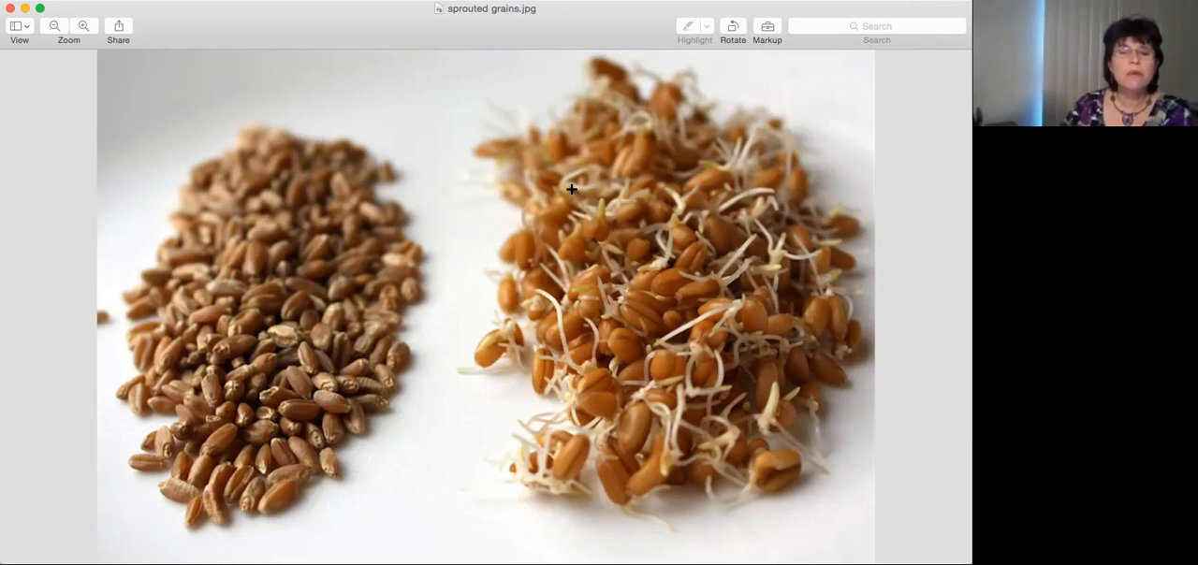
{"action": "mouse_move", "coordinate": [633, 311]}
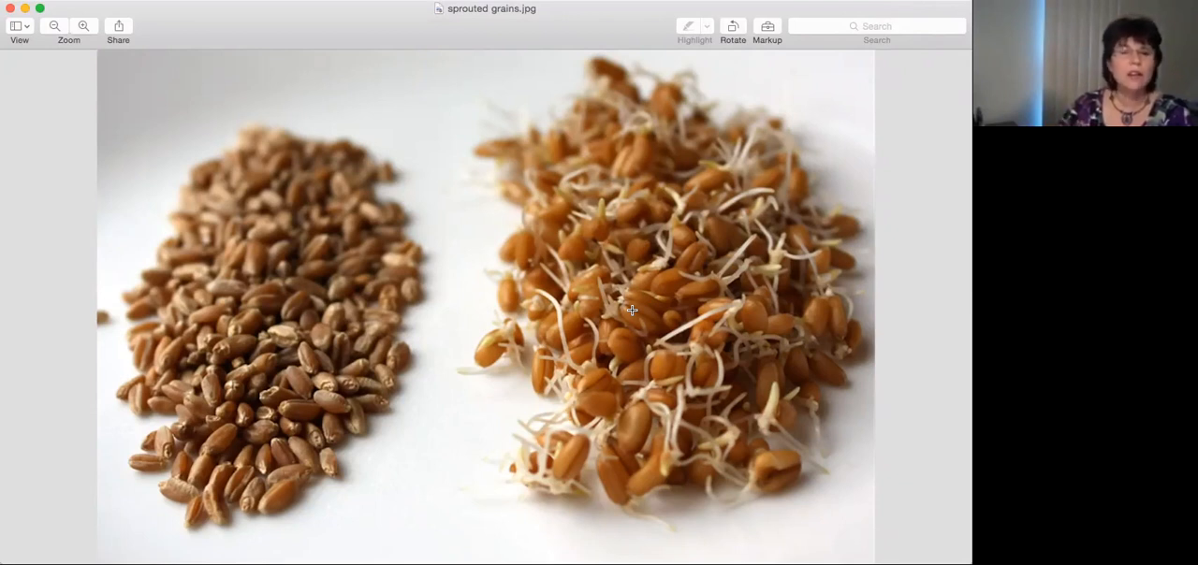
{"action": "mouse_move", "coordinate": [846, 36]}
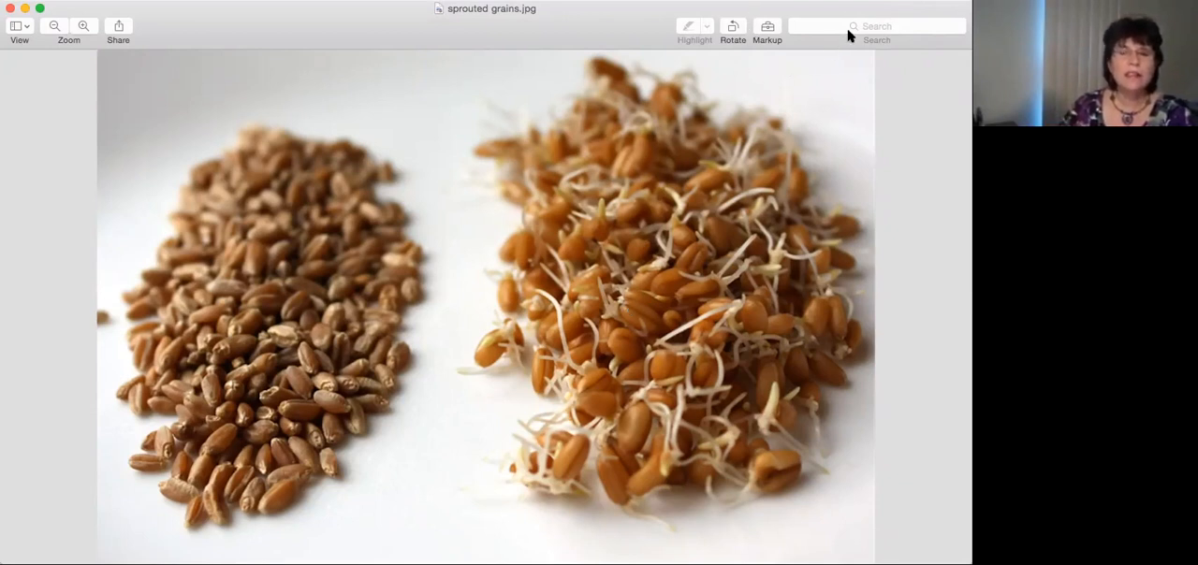